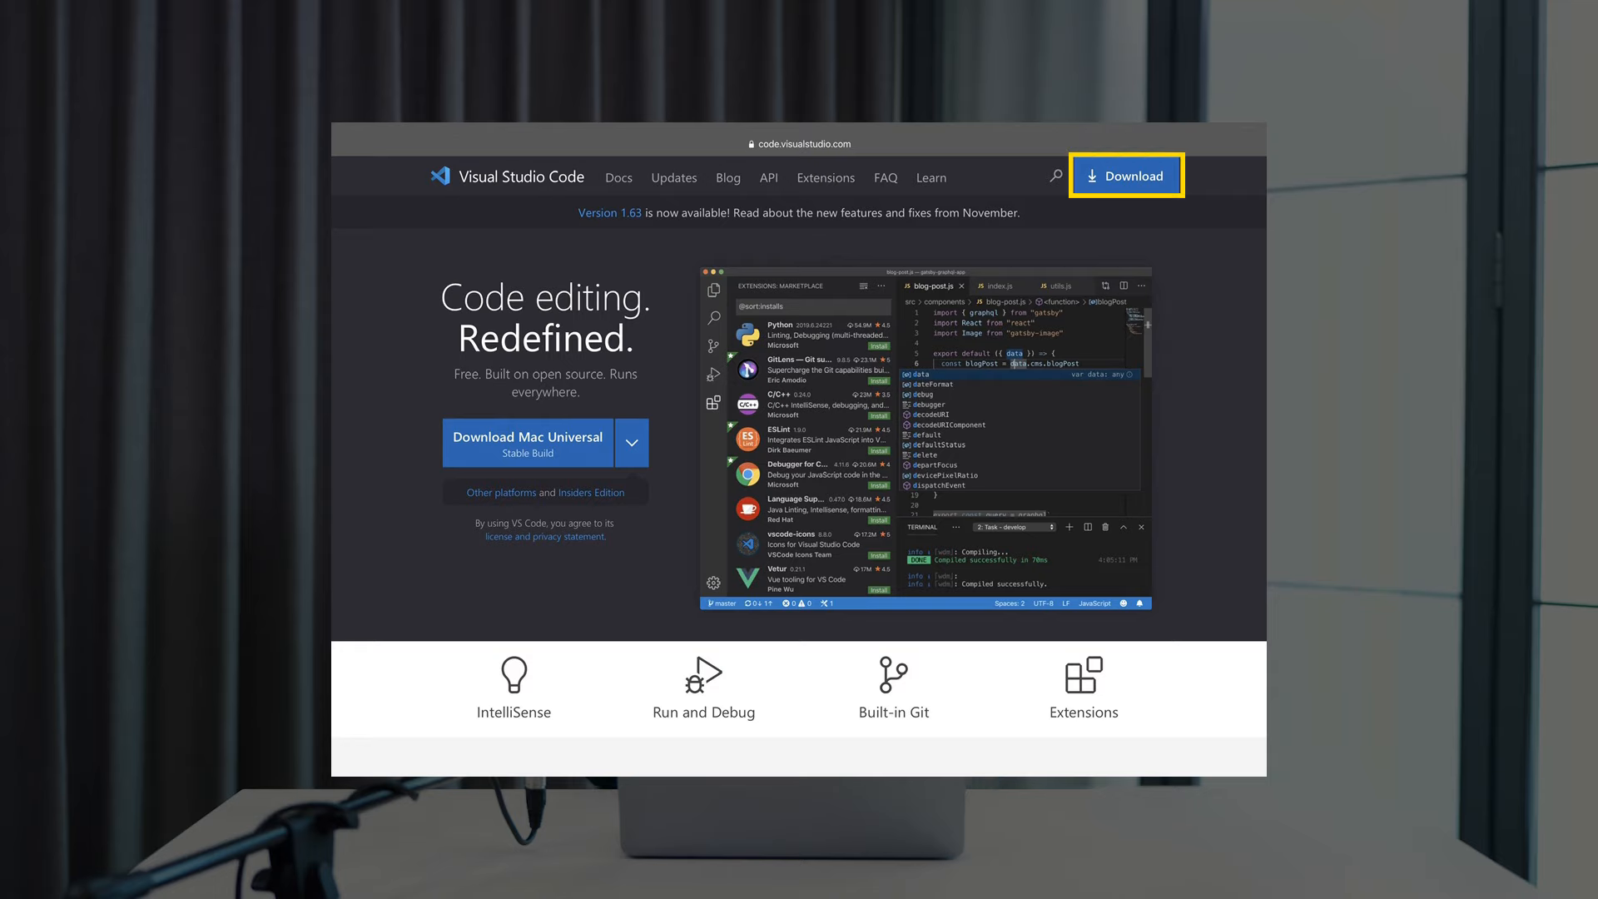
- Start the VS Code download from code.visualstudio.com
{"action": "left_click", "coordinate": [1125, 175]}
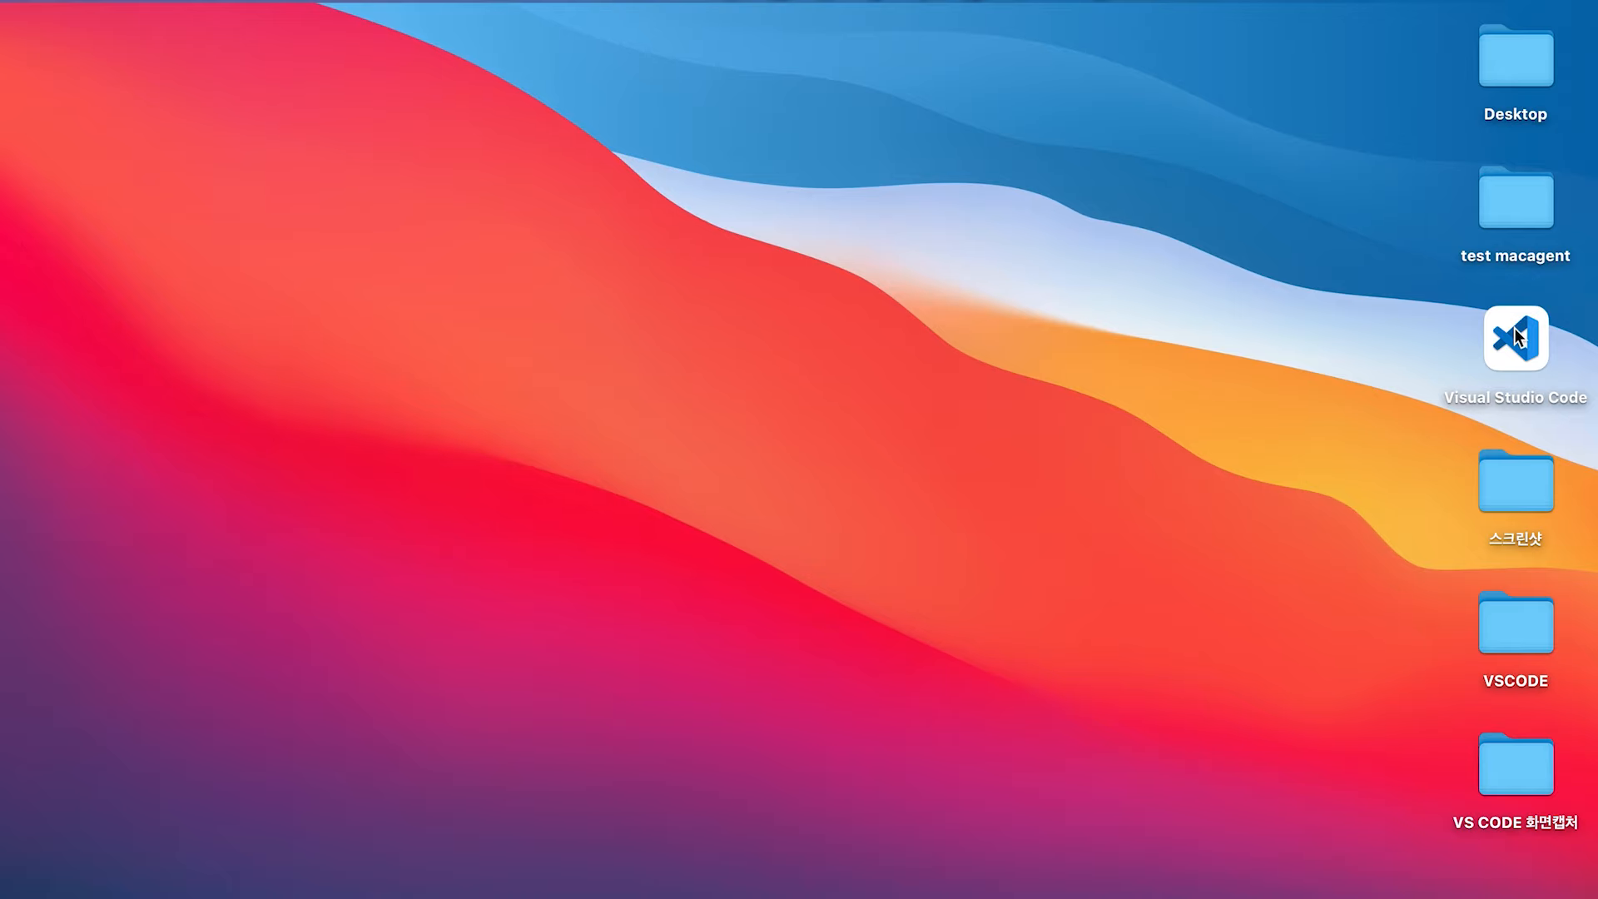
- Launch VS Code and open the CODE ON_PROJECT file from the VSCODE folder
{"action": "double_click", "coordinate": [1515, 337]}
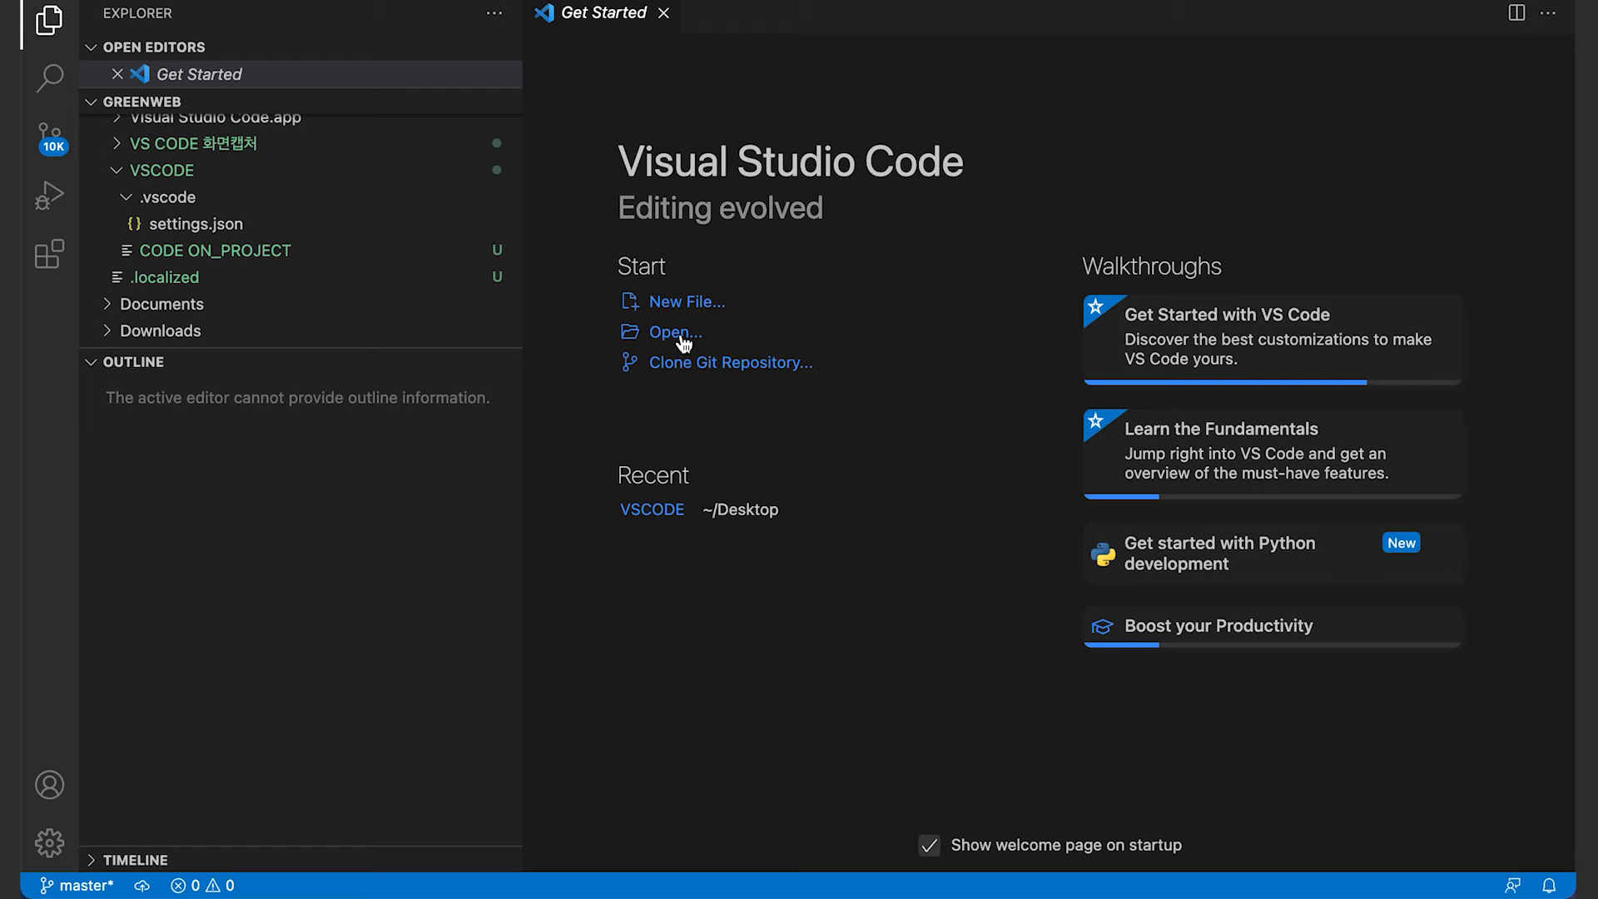
{"action": "left_click", "coordinate": [672, 331]}
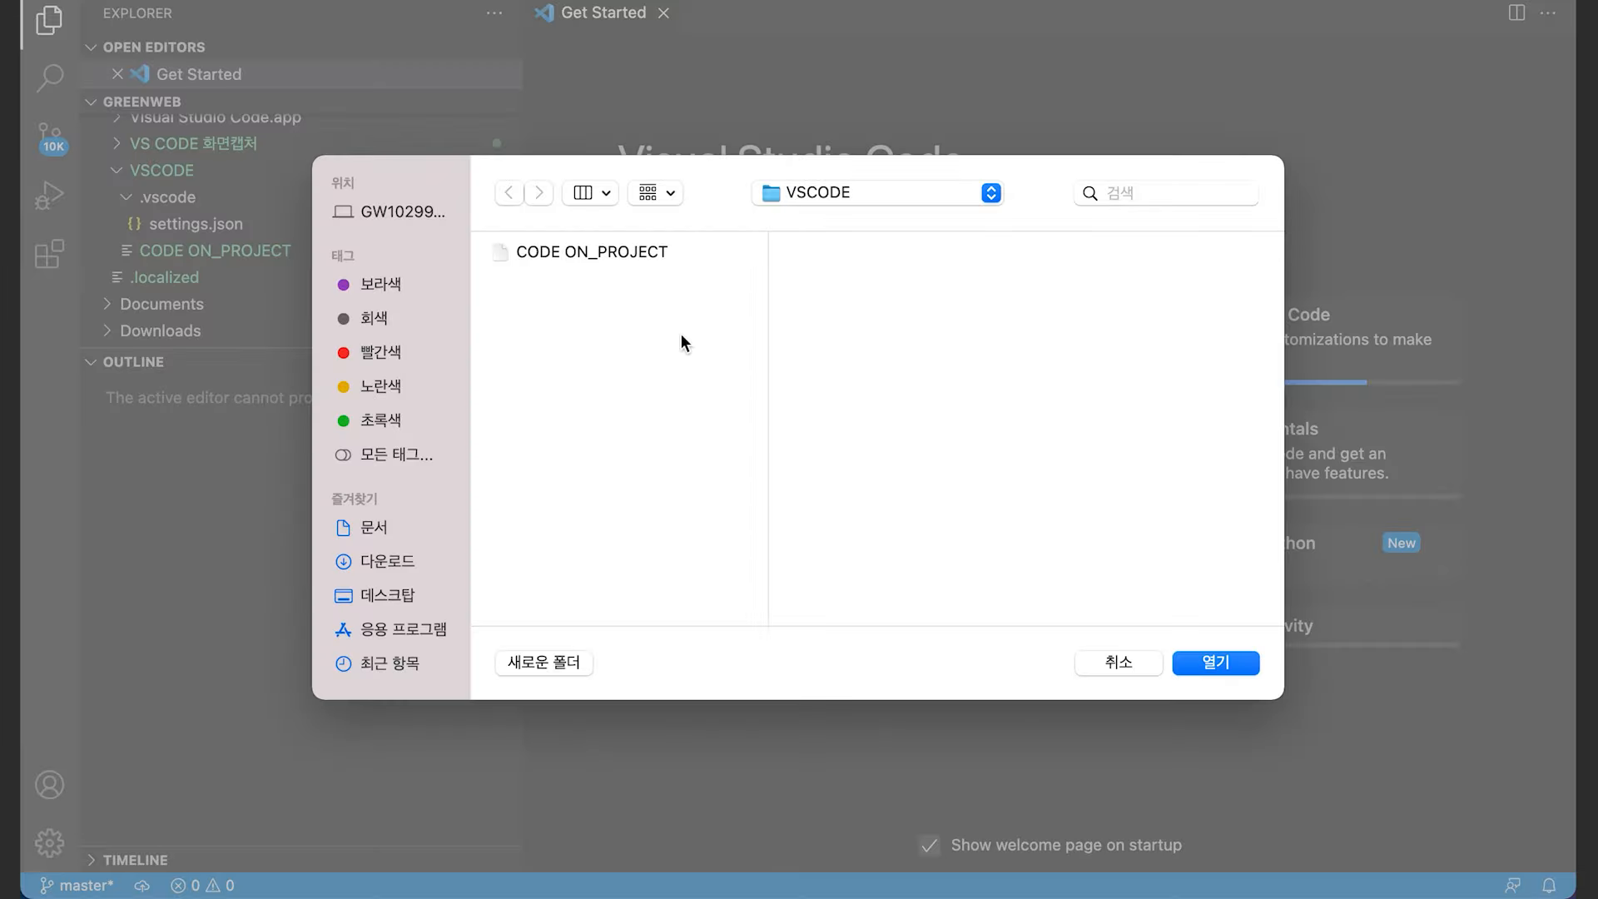
{"action": "left_click", "coordinate": [591, 251]}
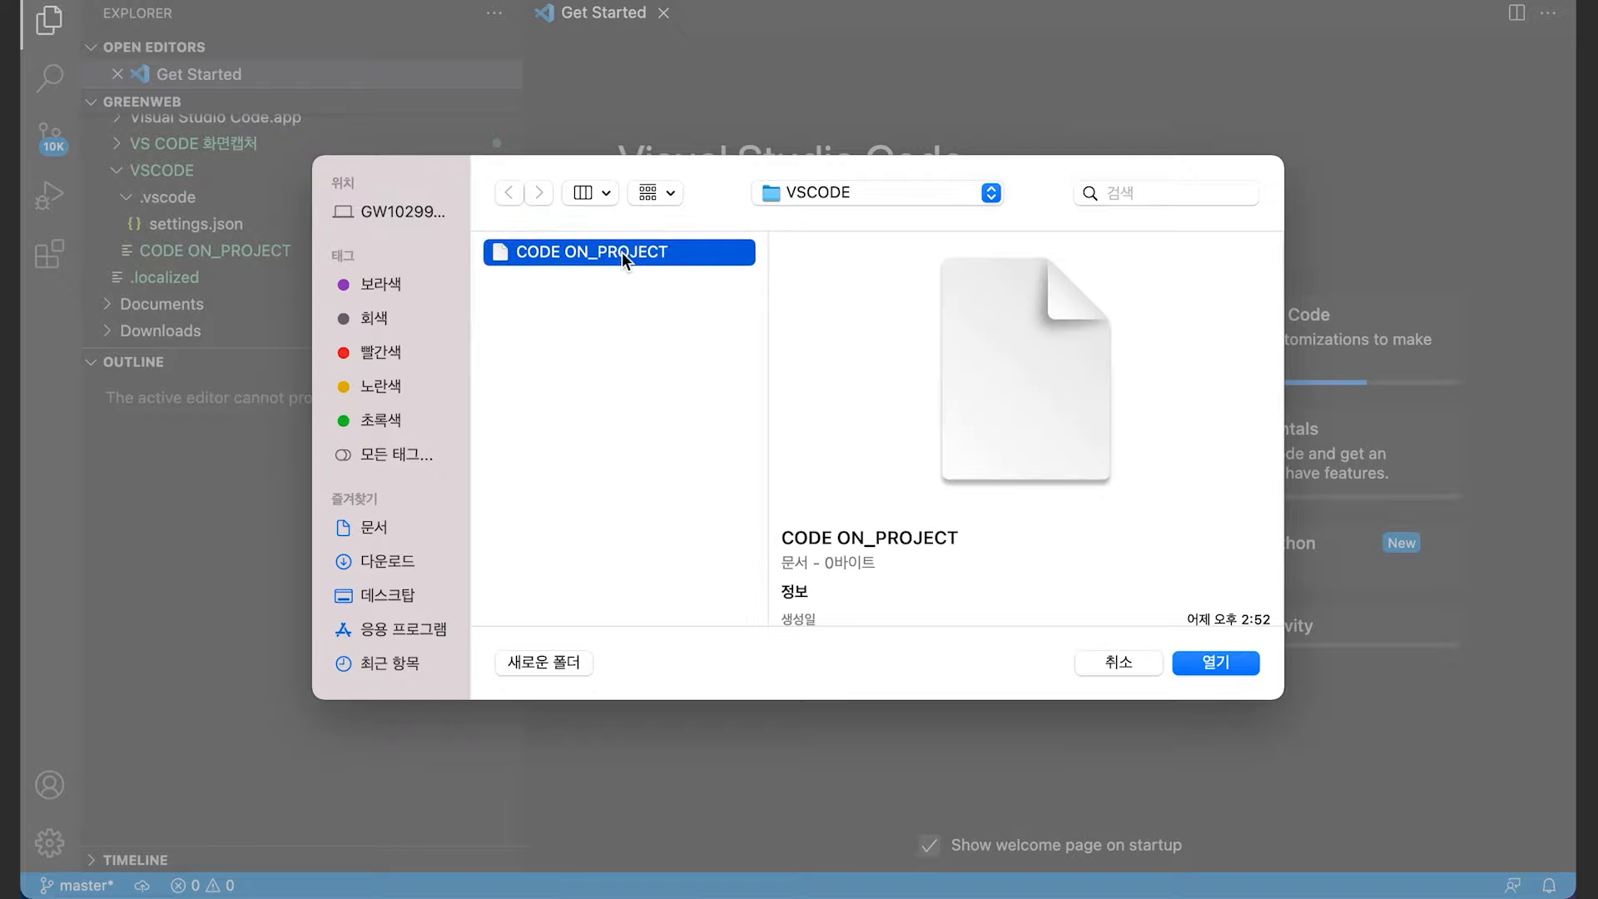
{"action": "mouse_move", "coordinate": [702, 487]}
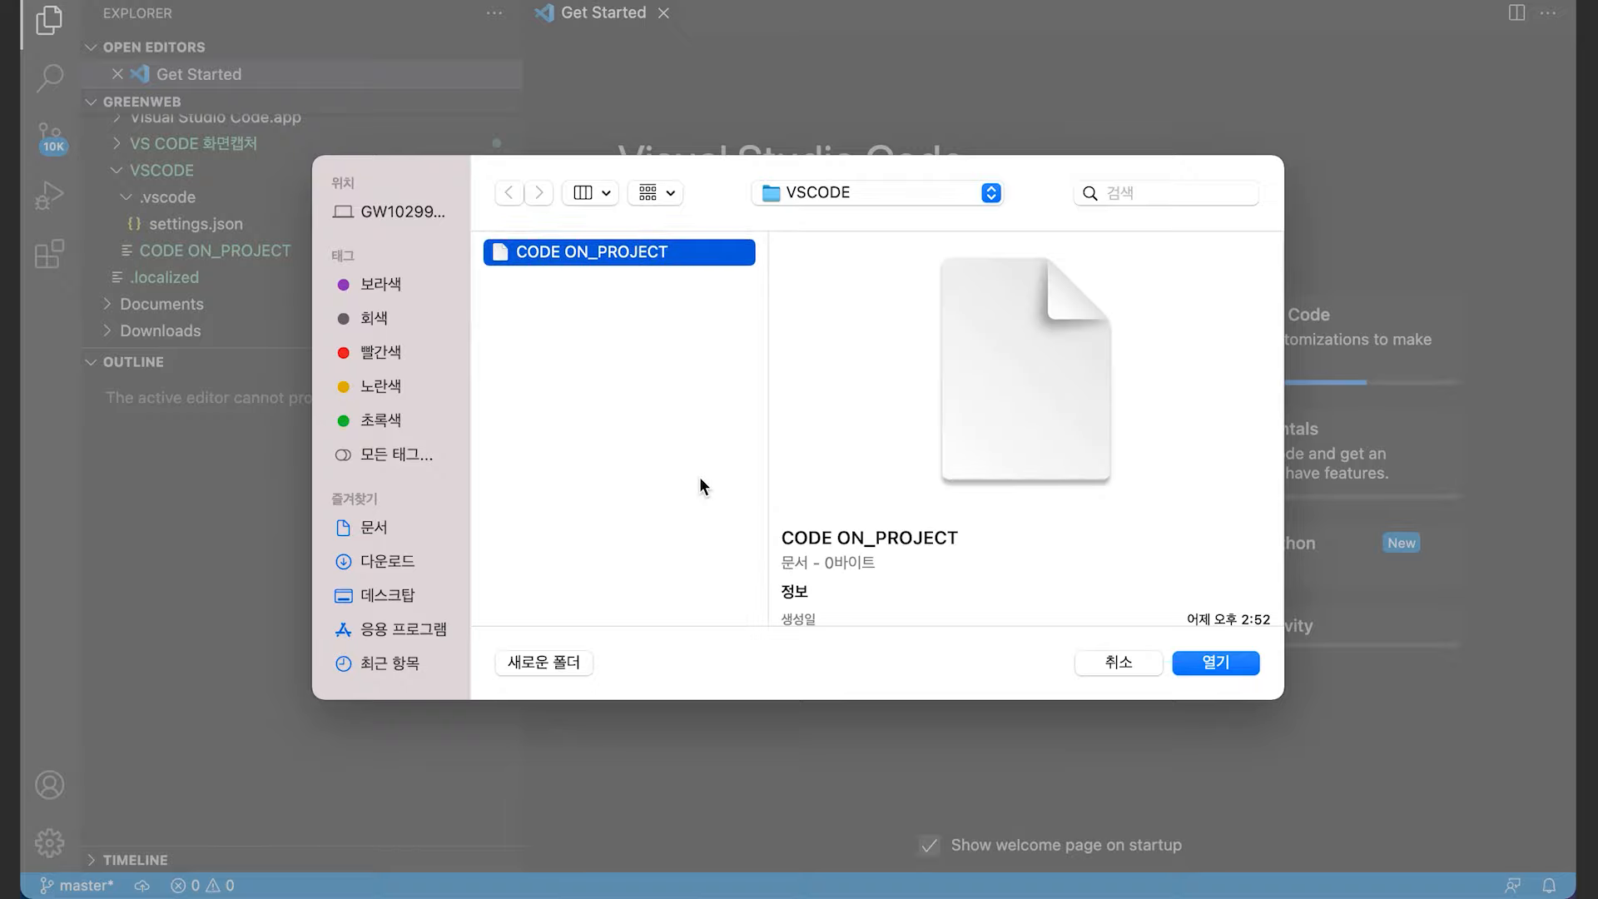
{"action": "left_click", "coordinate": [1213, 662]}
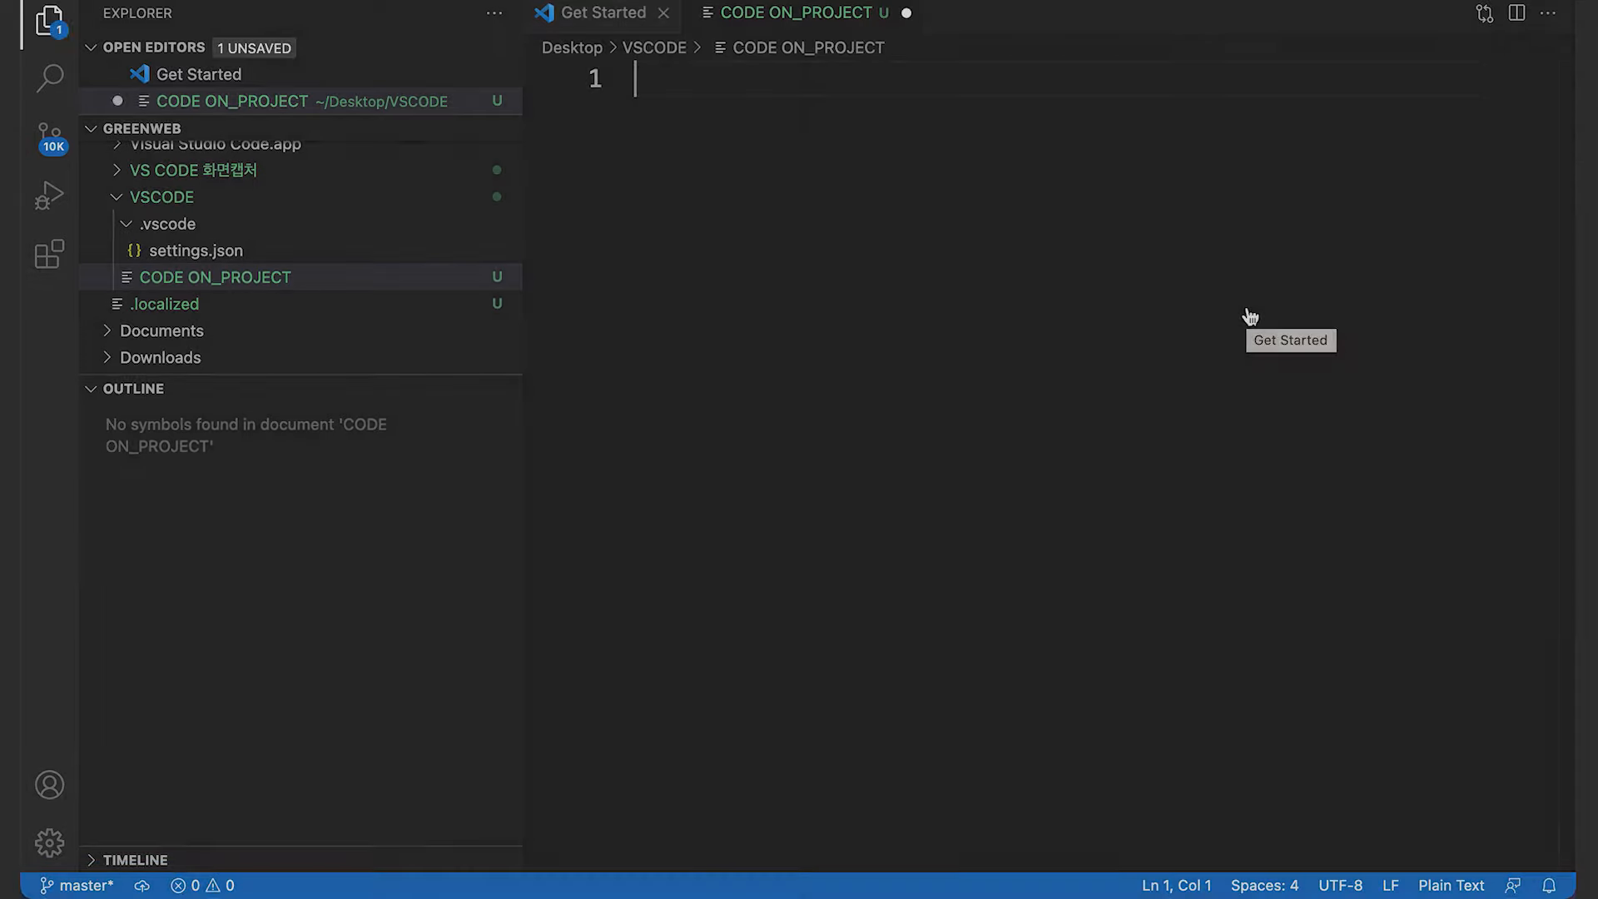
- Toggle the panel with Cmd+J and view its Output and Debug Console tabs
{"action": "key", "text": "cmd+j"}
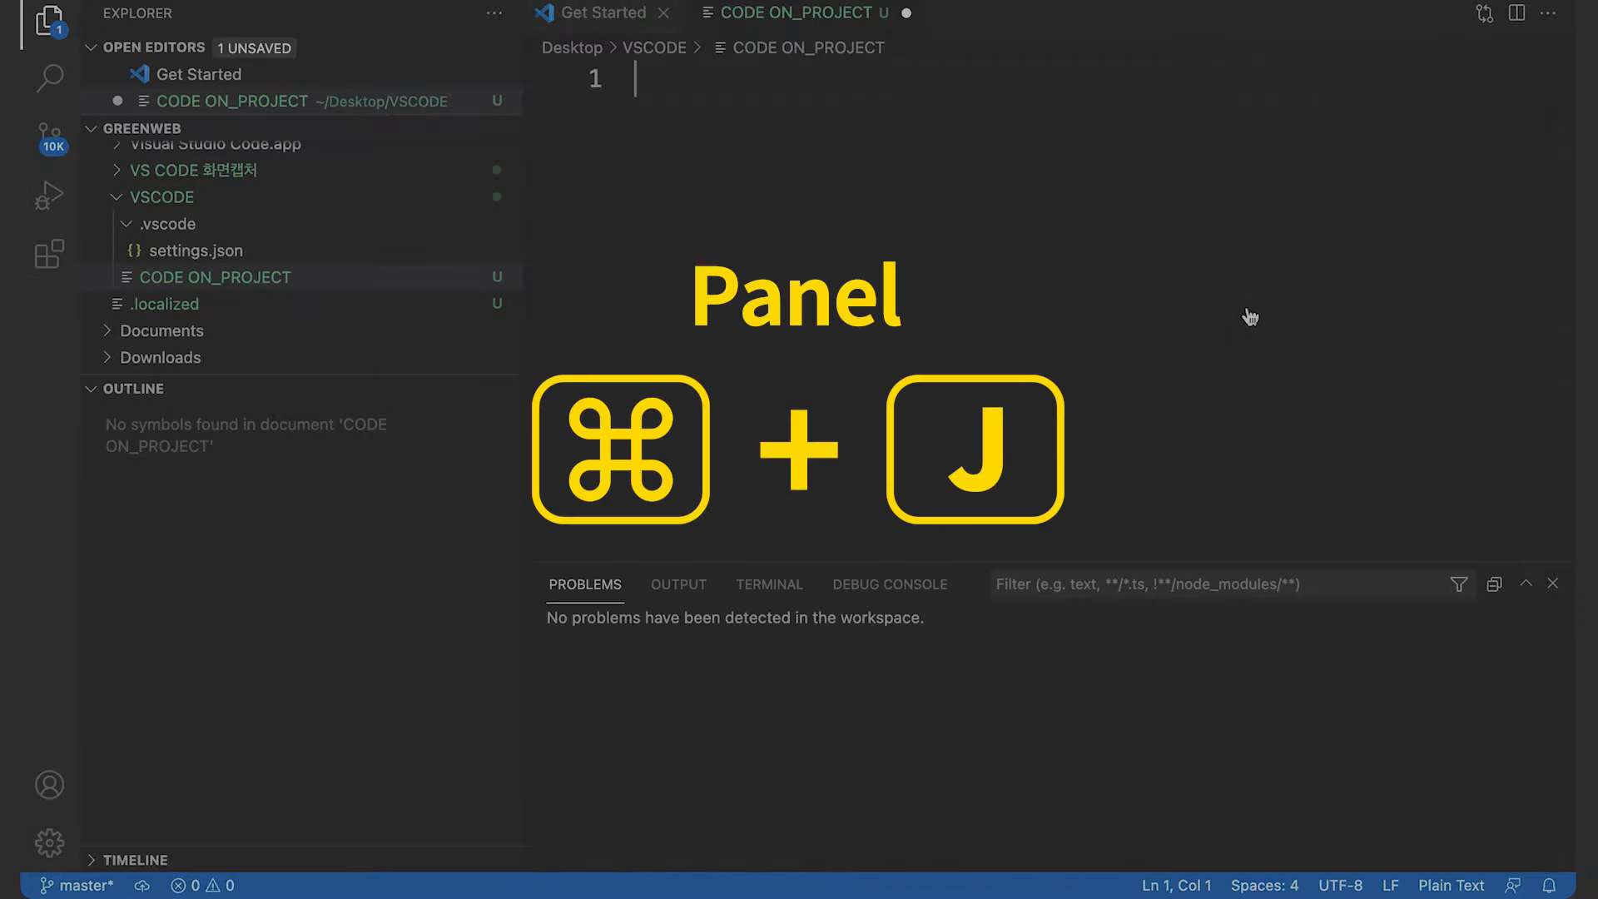
{"action": "key", "text": "cmd+j"}
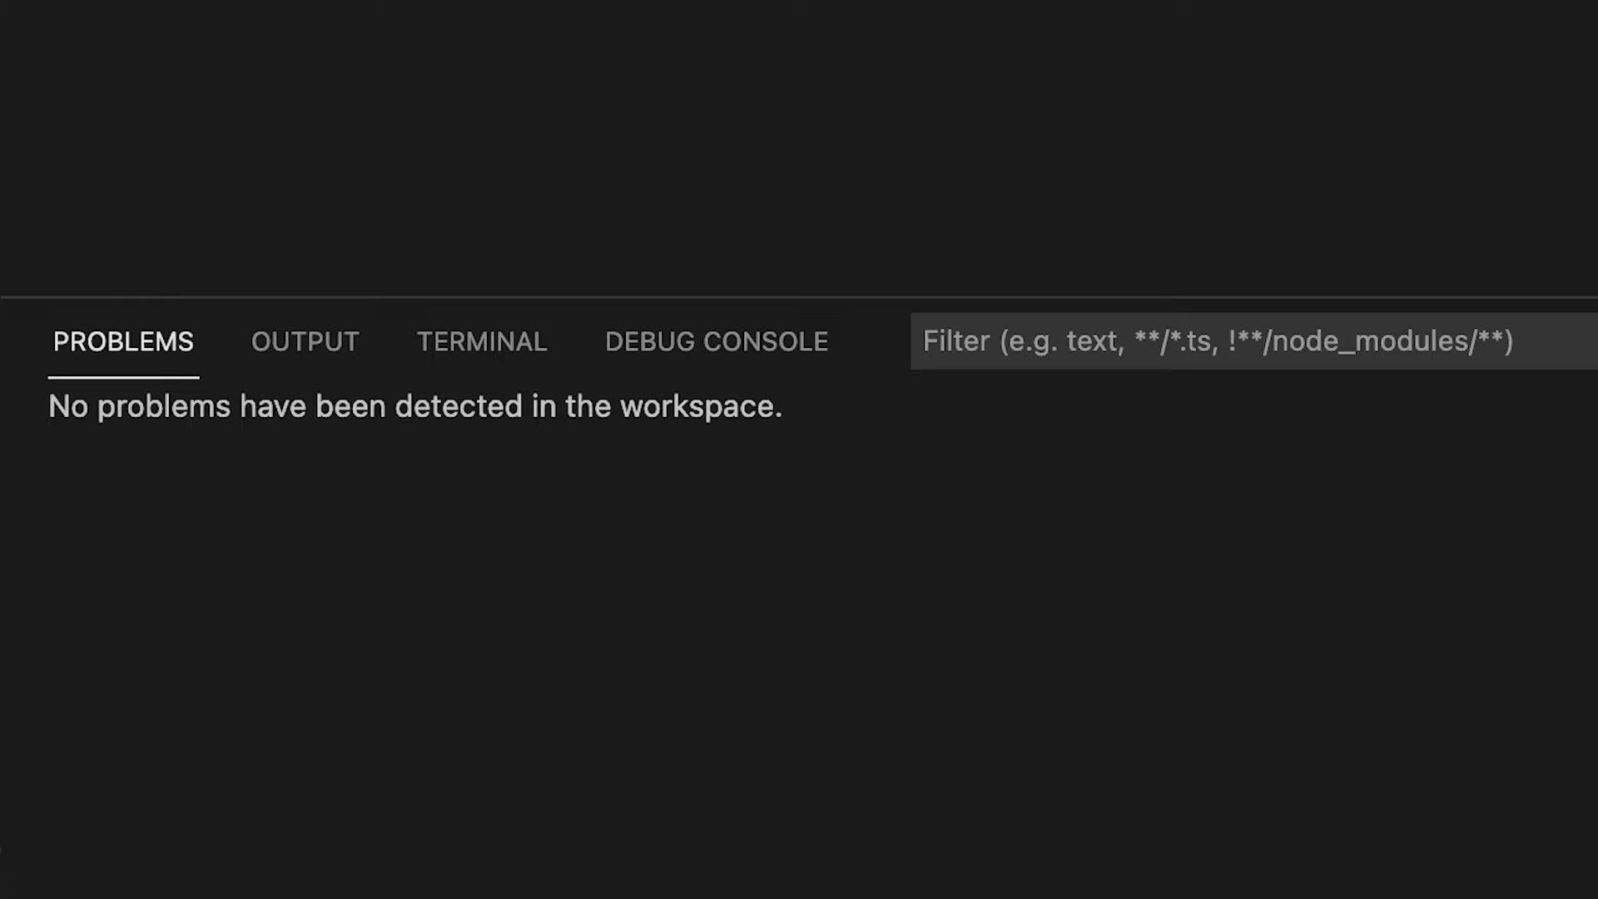
{"action": "left_click", "coordinate": [304, 340]}
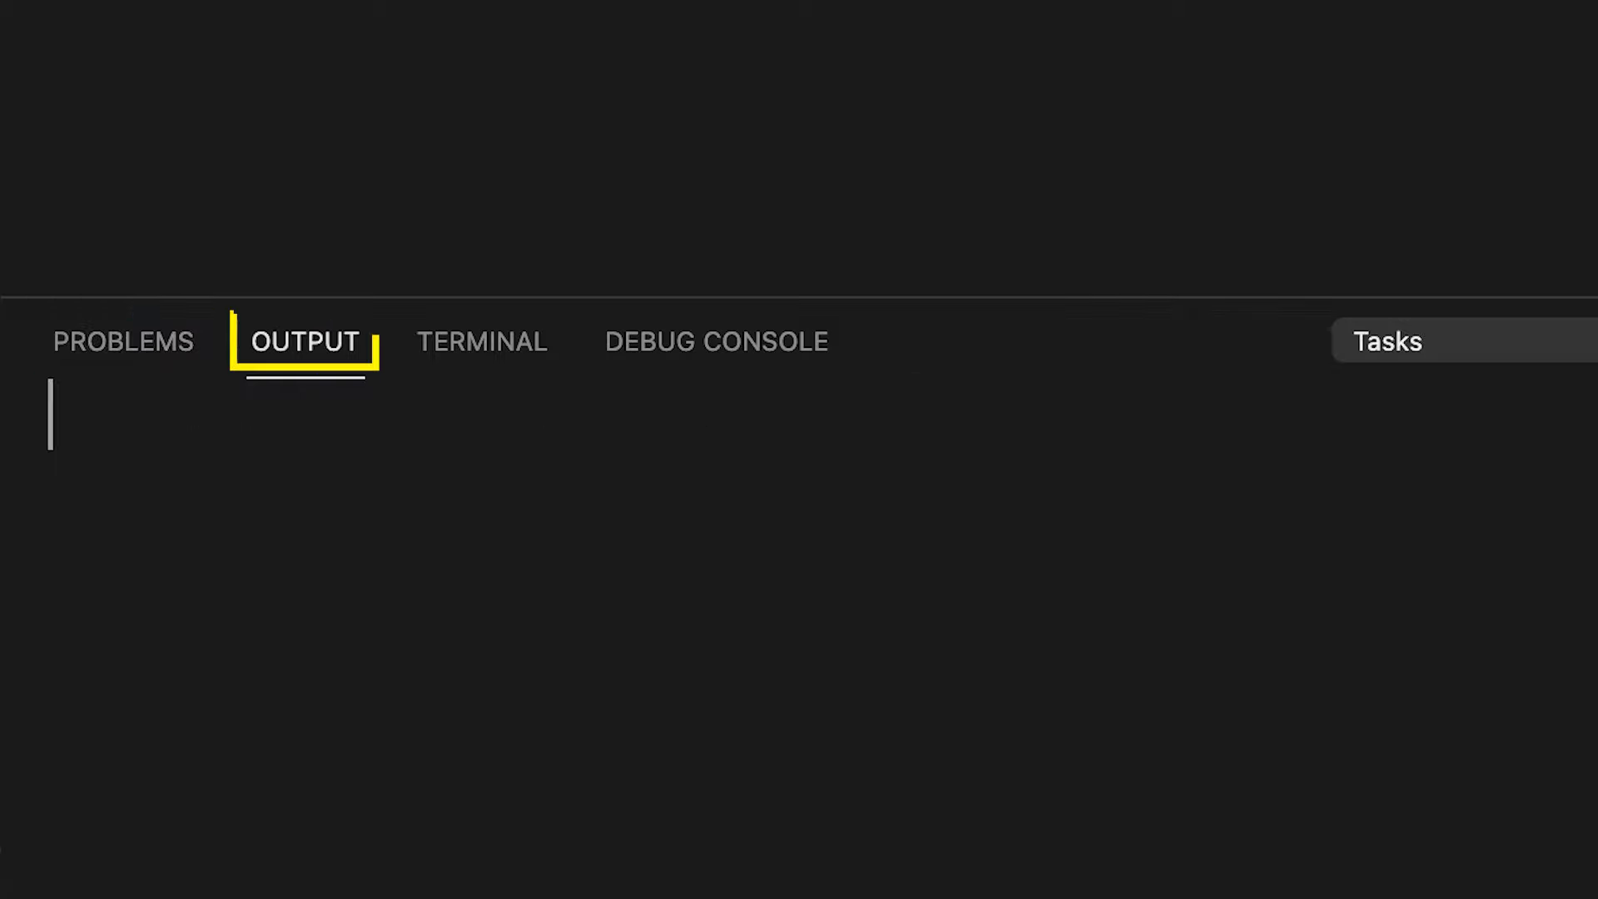
{"action": "left_click", "coordinate": [714, 341]}
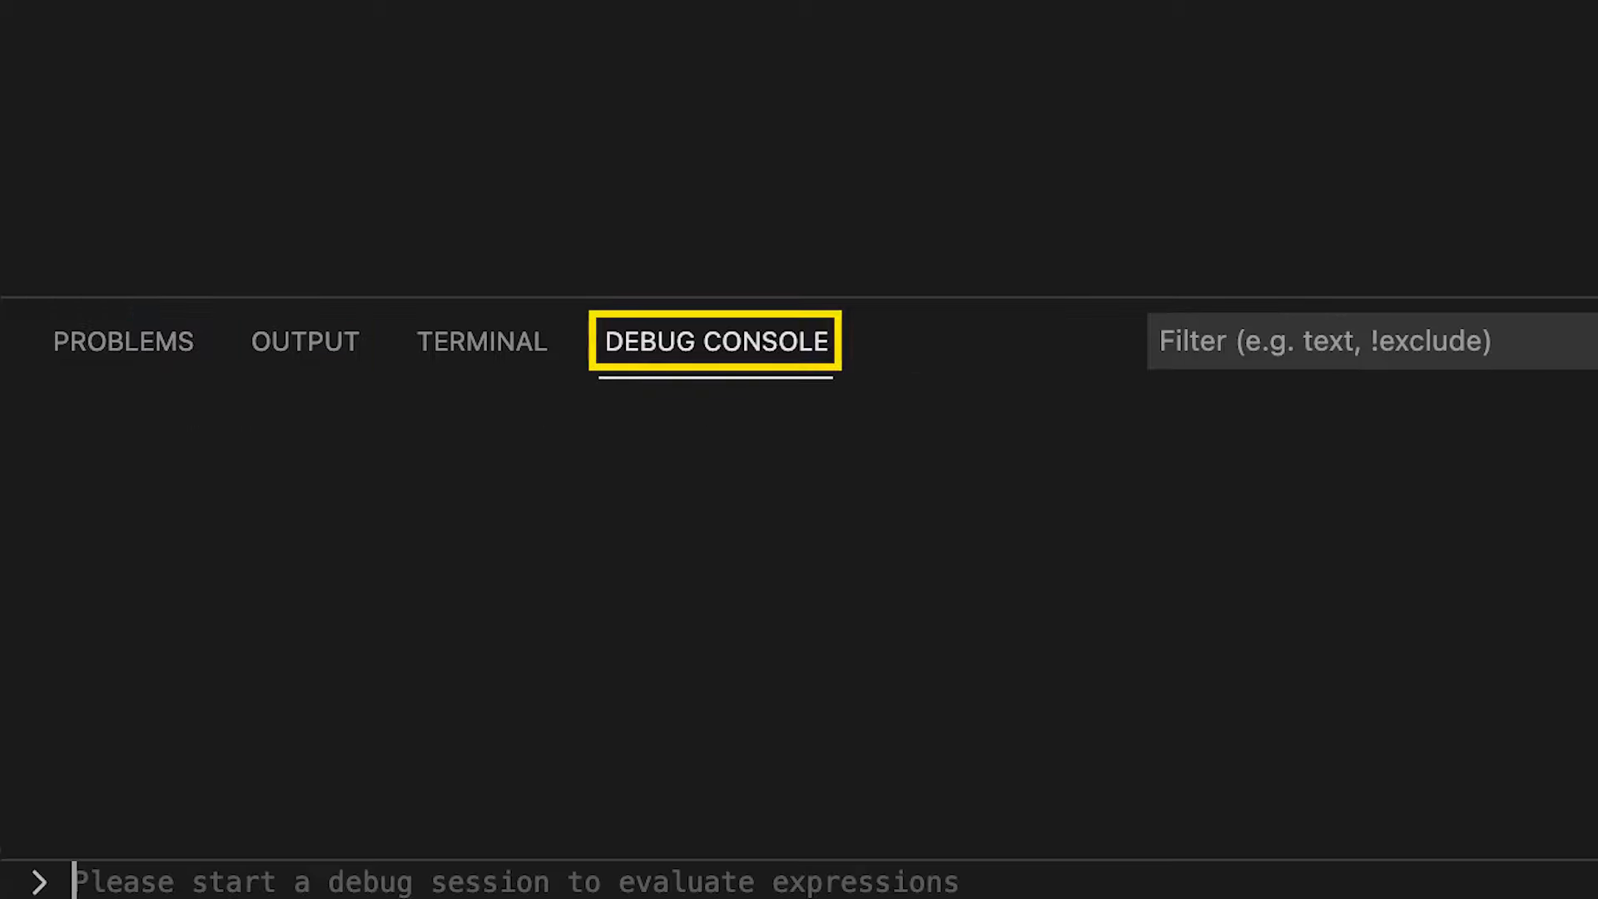
{"action": "left_click", "coordinate": [481, 340]}
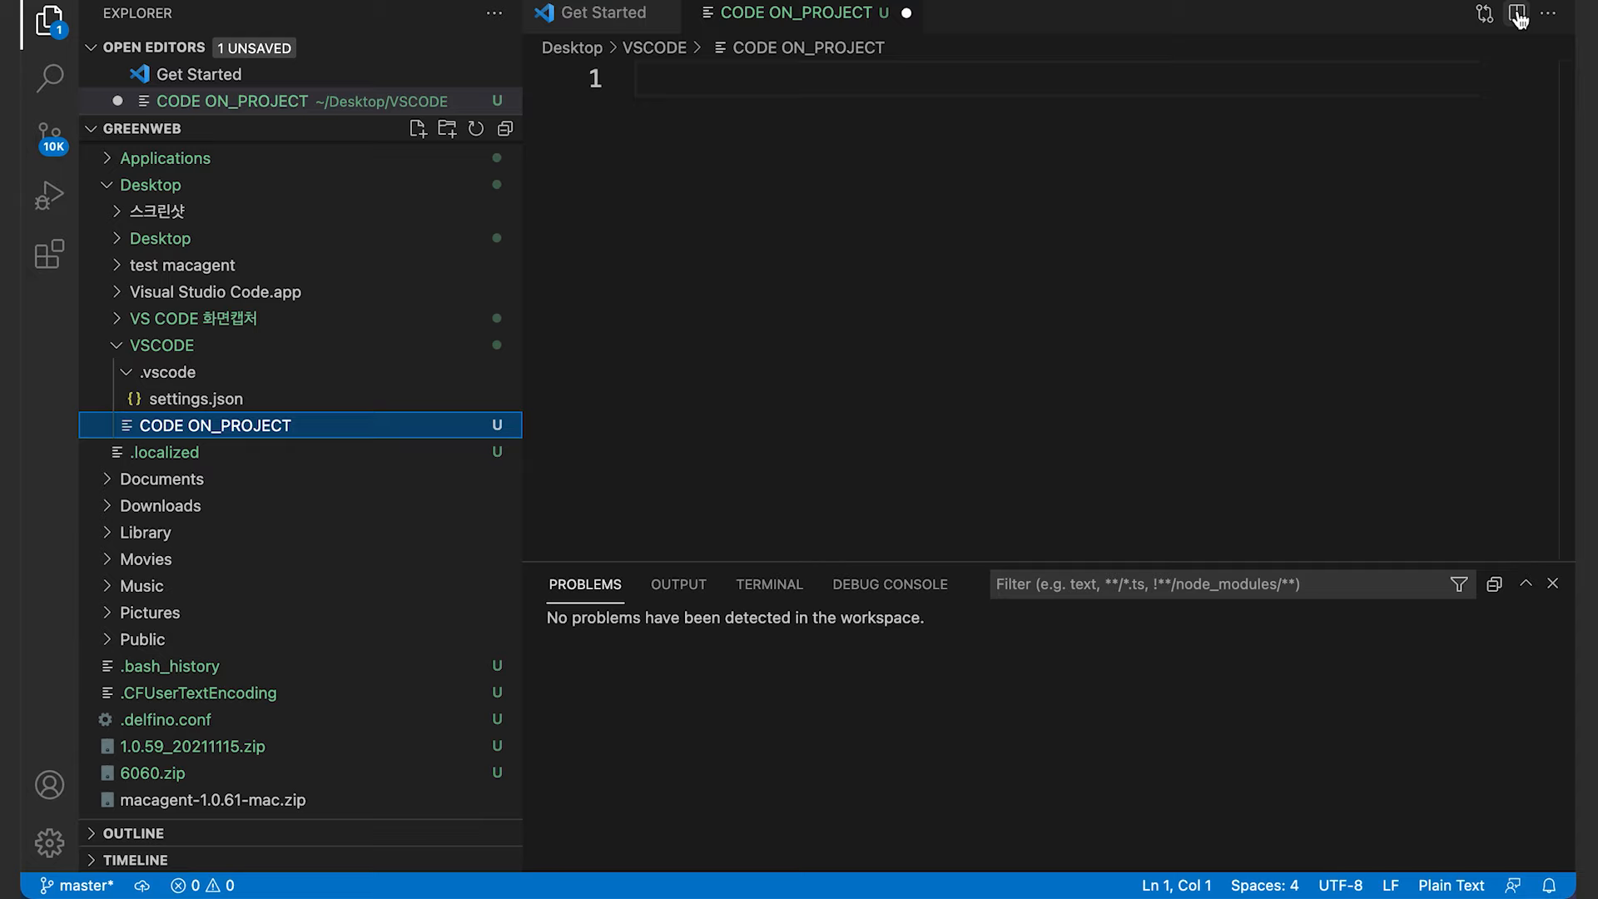
- Split CODE ON_PROJECT into Group 2 and Group 3 with the Split Editor button
{"action": "left_click", "coordinate": [1518, 12]}
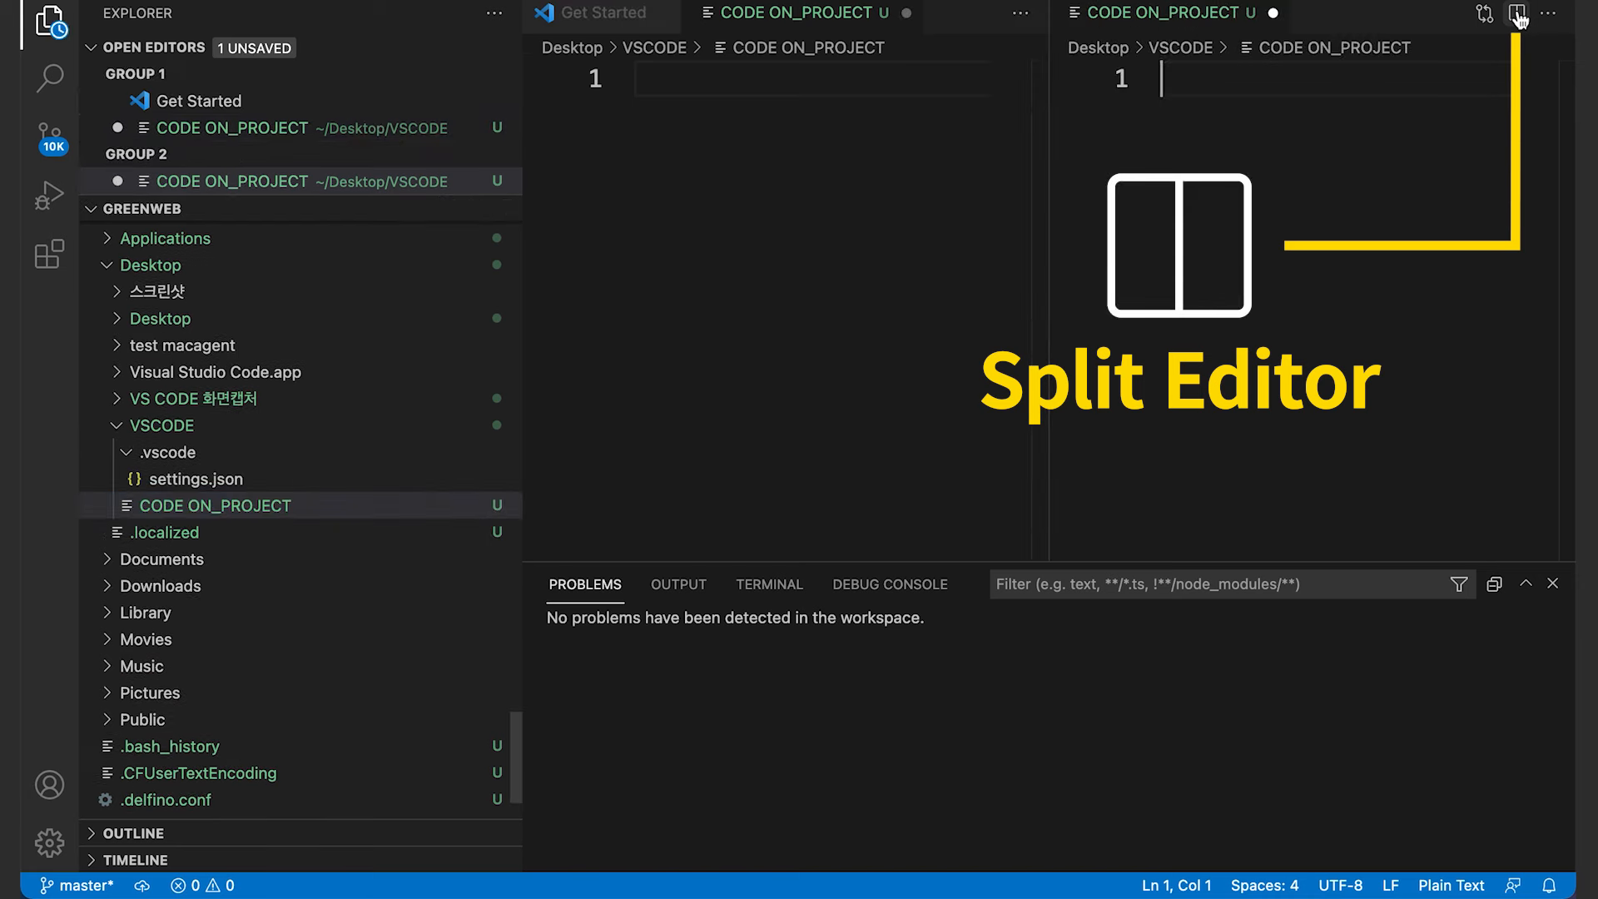
{"action": "left_click", "coordinate": [1517, 12]}
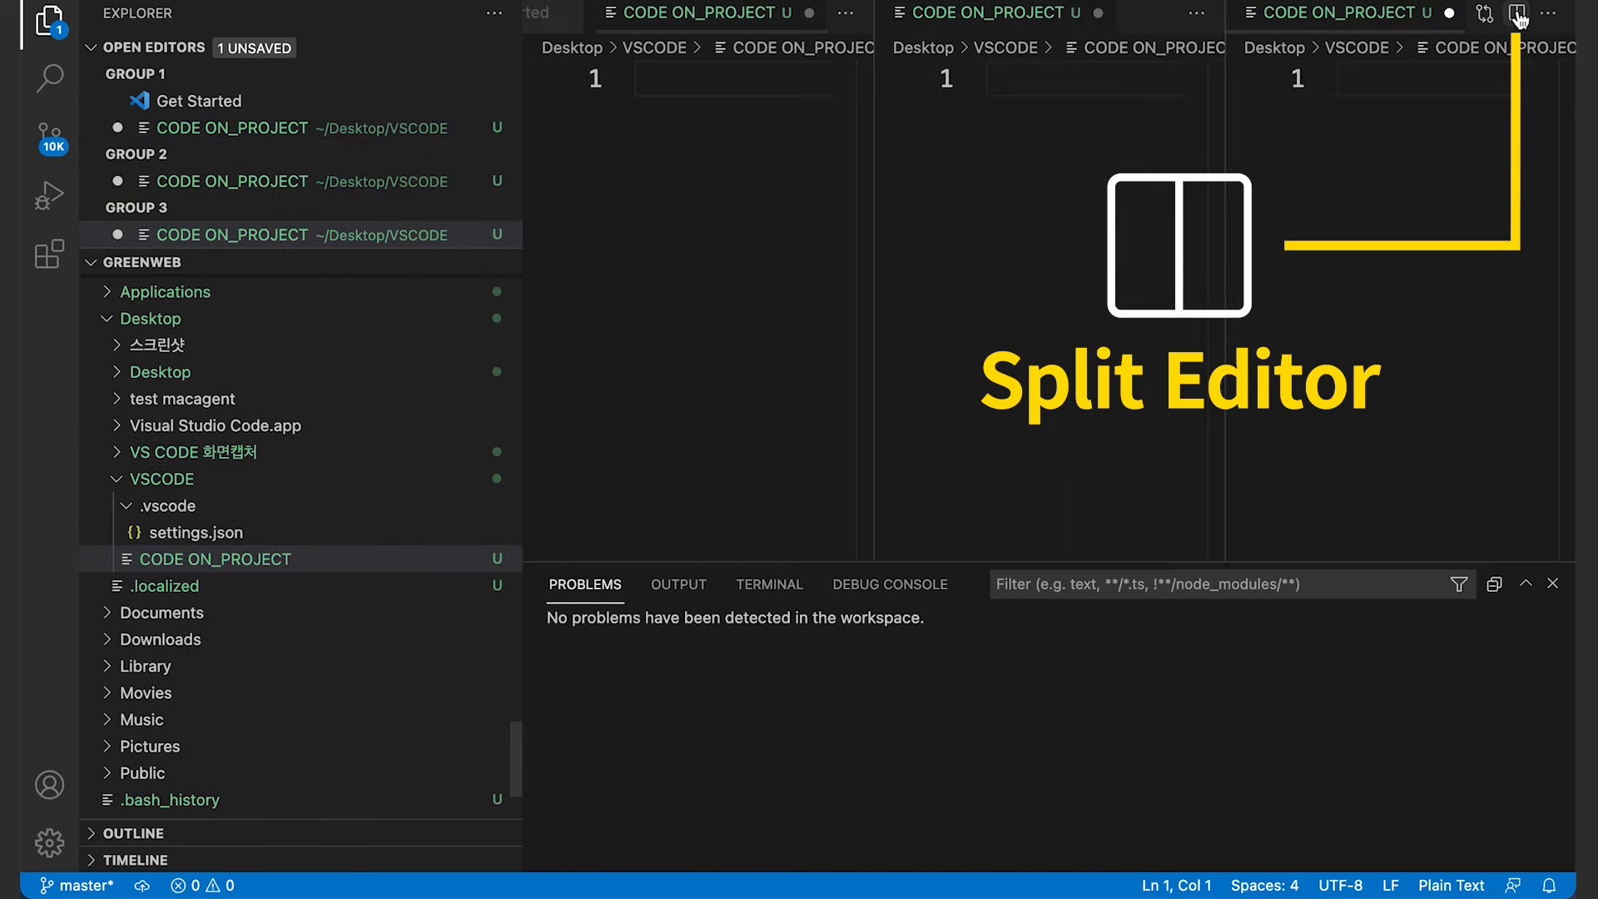
{"action": "left_click", "coordinate": [1517, 13]}
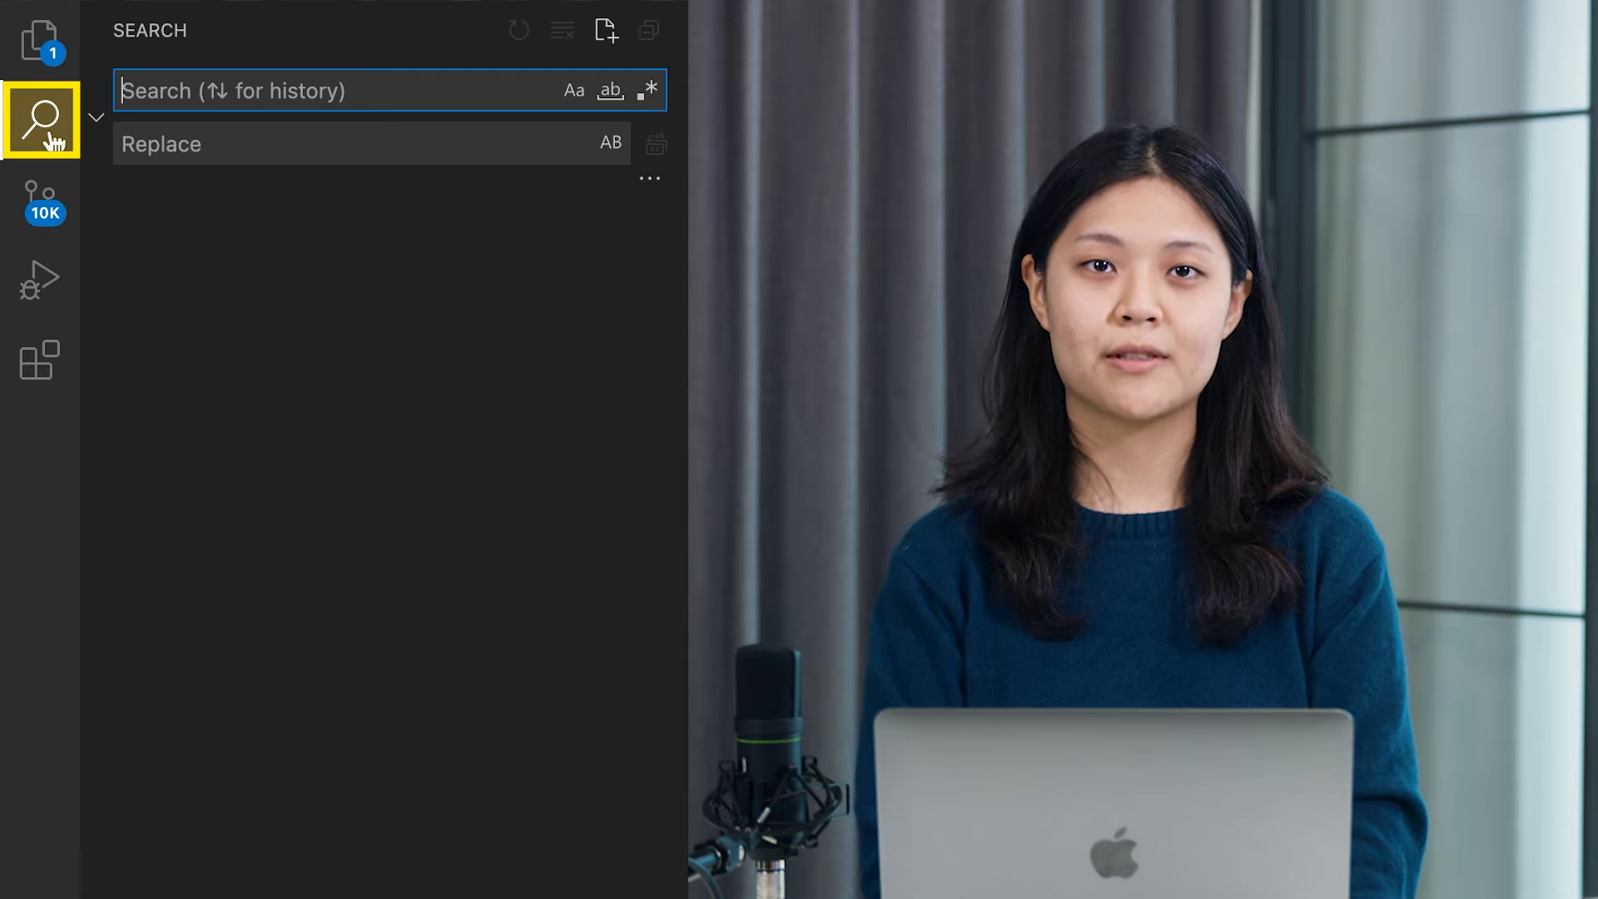
- Search all files for 'search', then bring up the Source Control changes list
{"action": "type", "text": "search"}
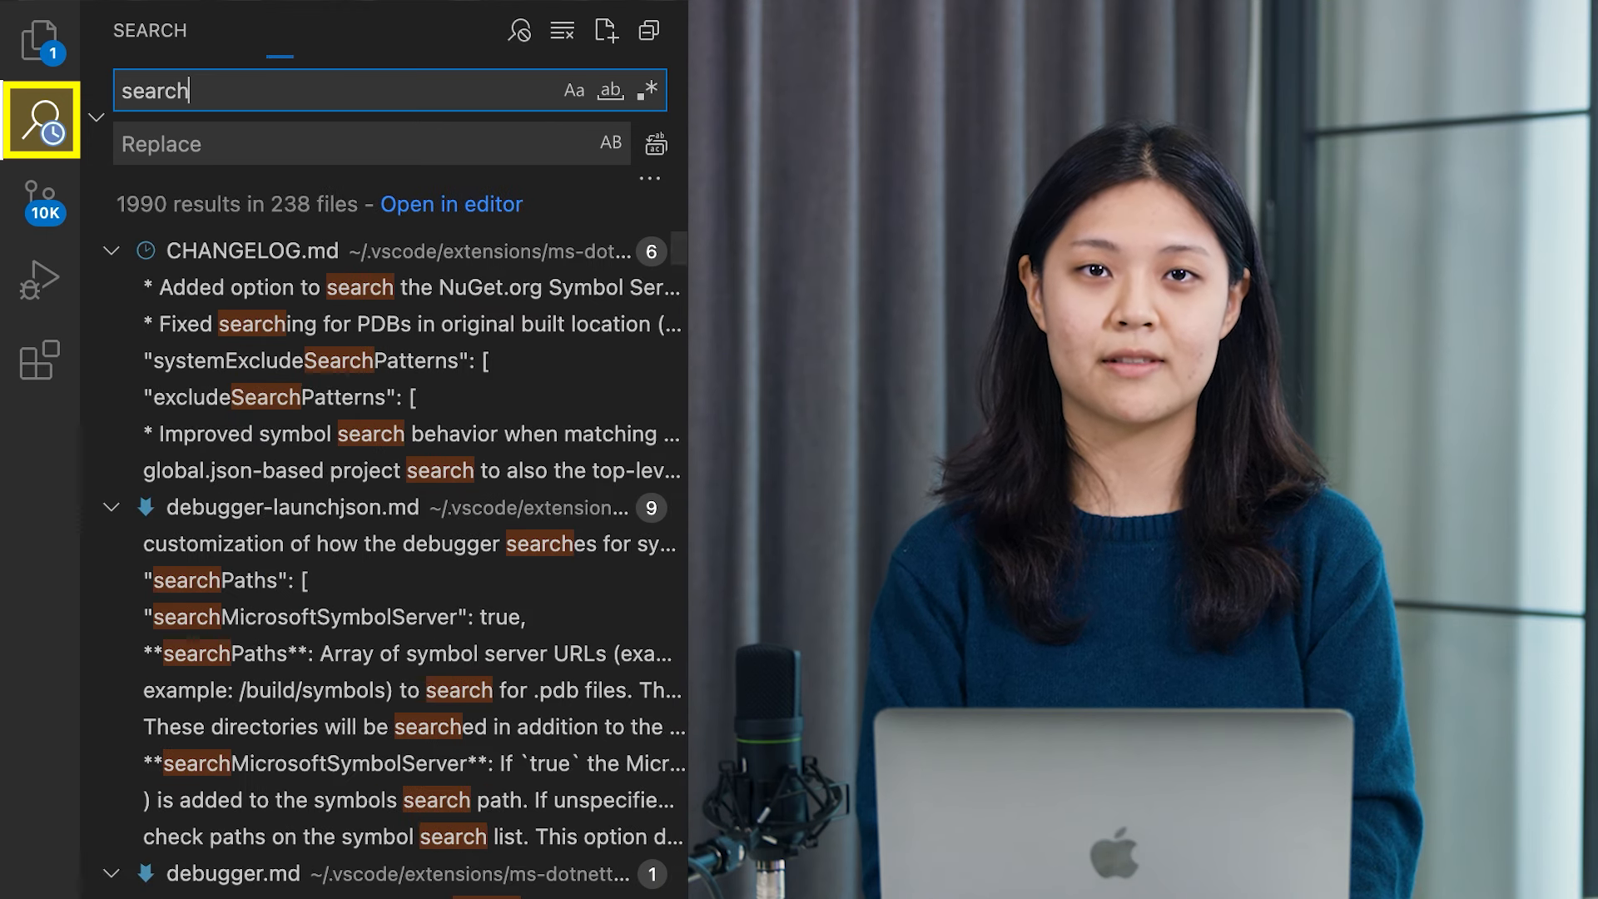
{"action": "left_click", "coordinate": [41, 200]}
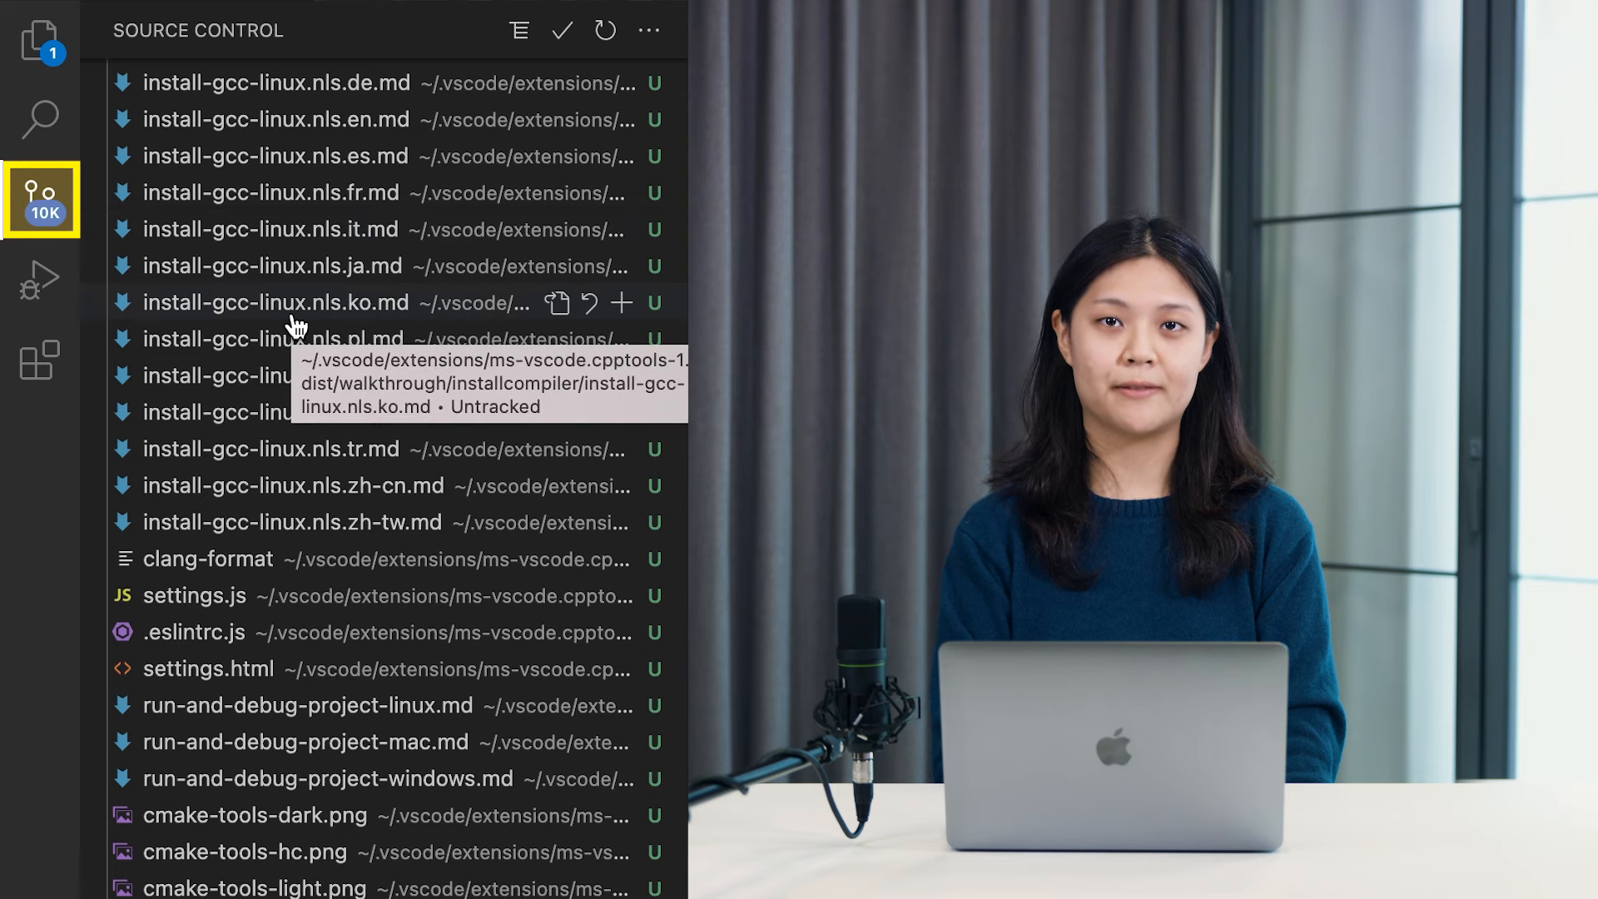
- Select the install-gcc-linux.nls.ko.md change, view Run and Debug, then Extensions
{"action": "left_click", "coordinate": [276, 301]}
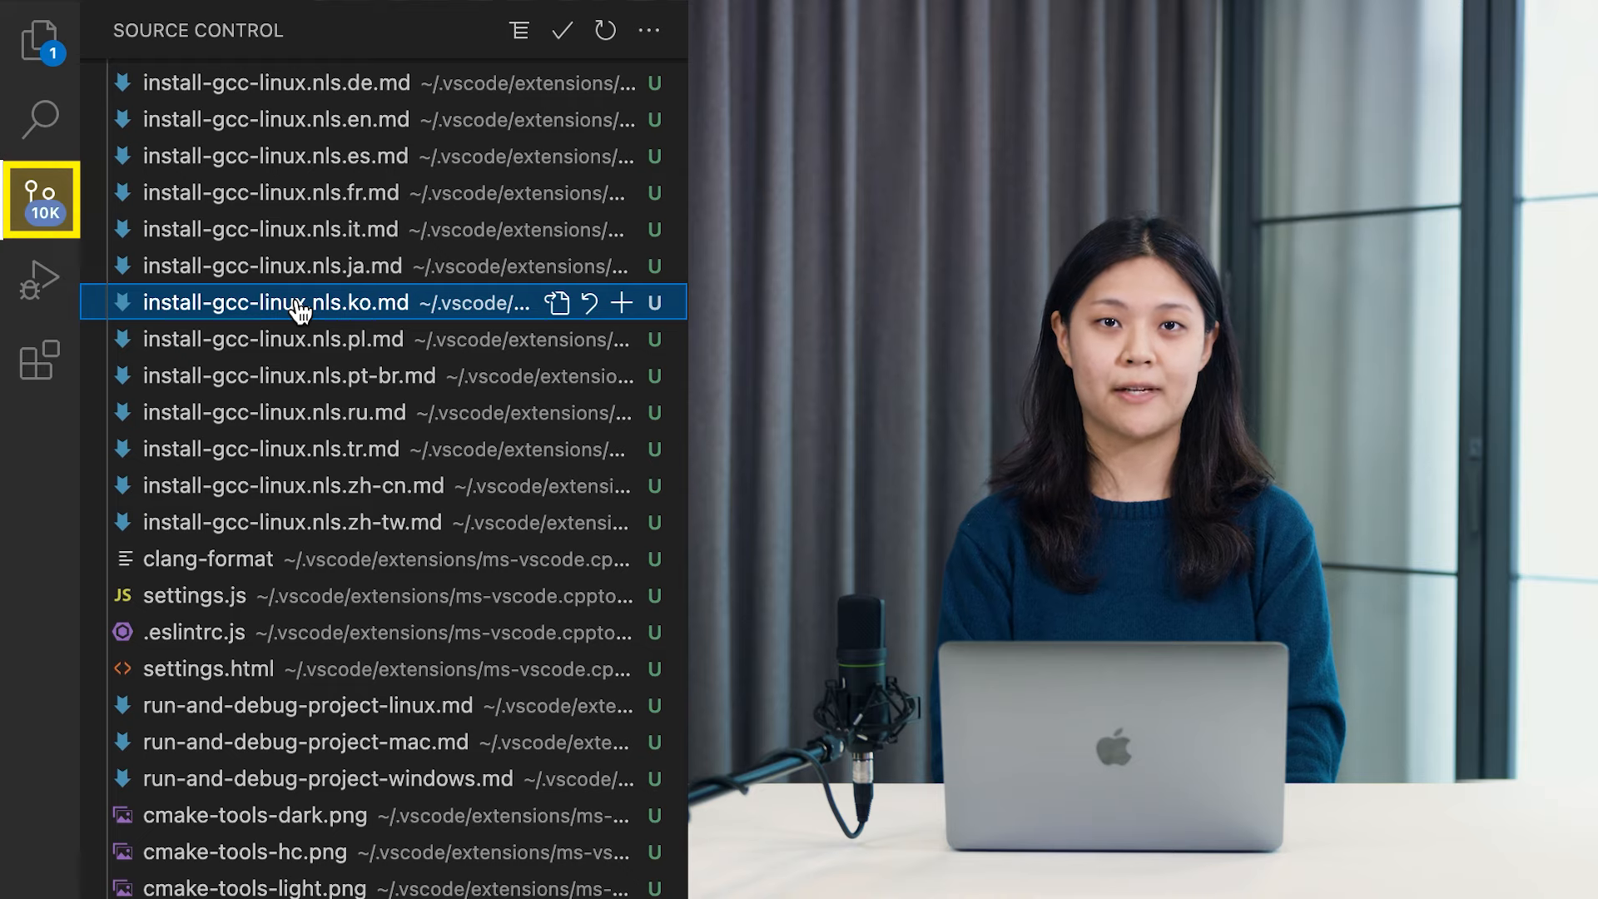
{"action": "left_click", "coordinate": [41, 282]}
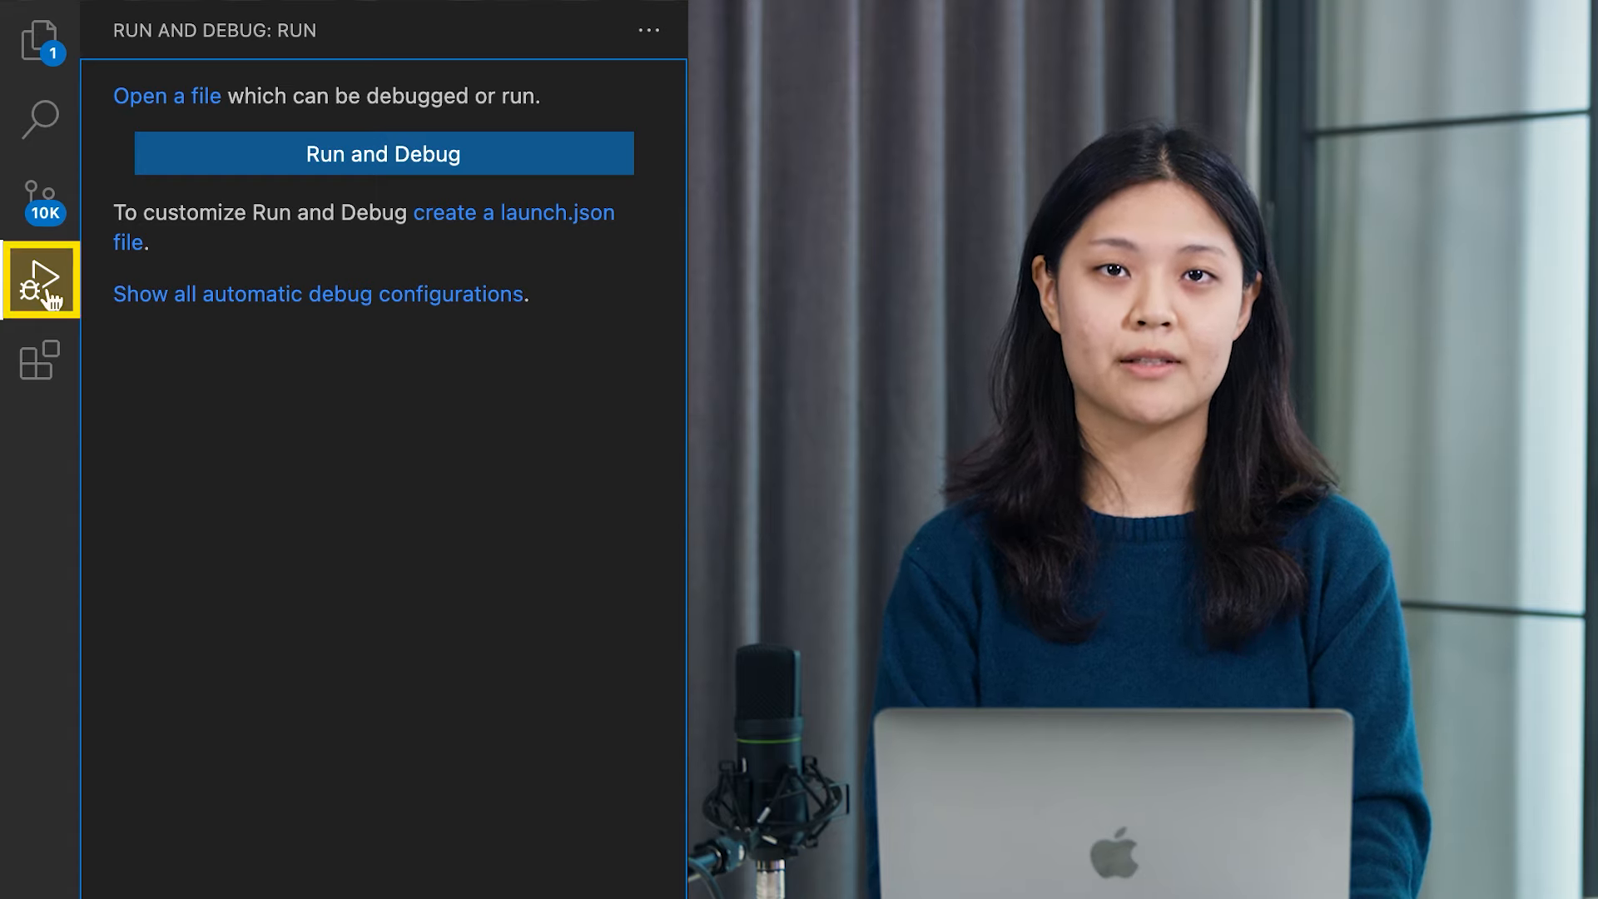
{"action": "left_click", "coordinate": [41, 360]}
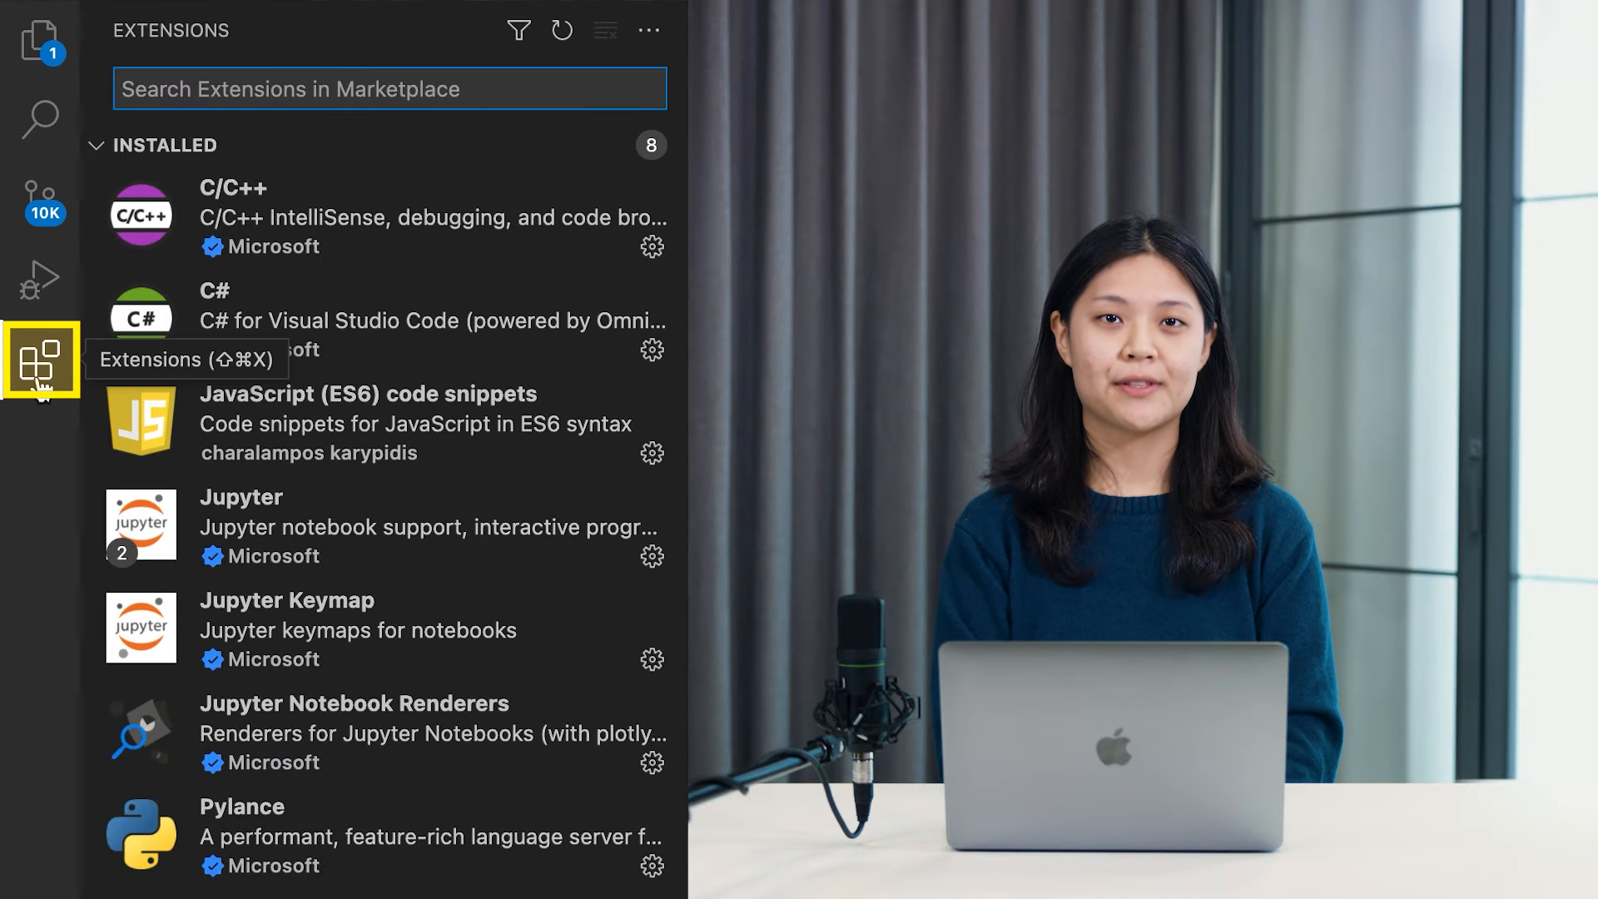